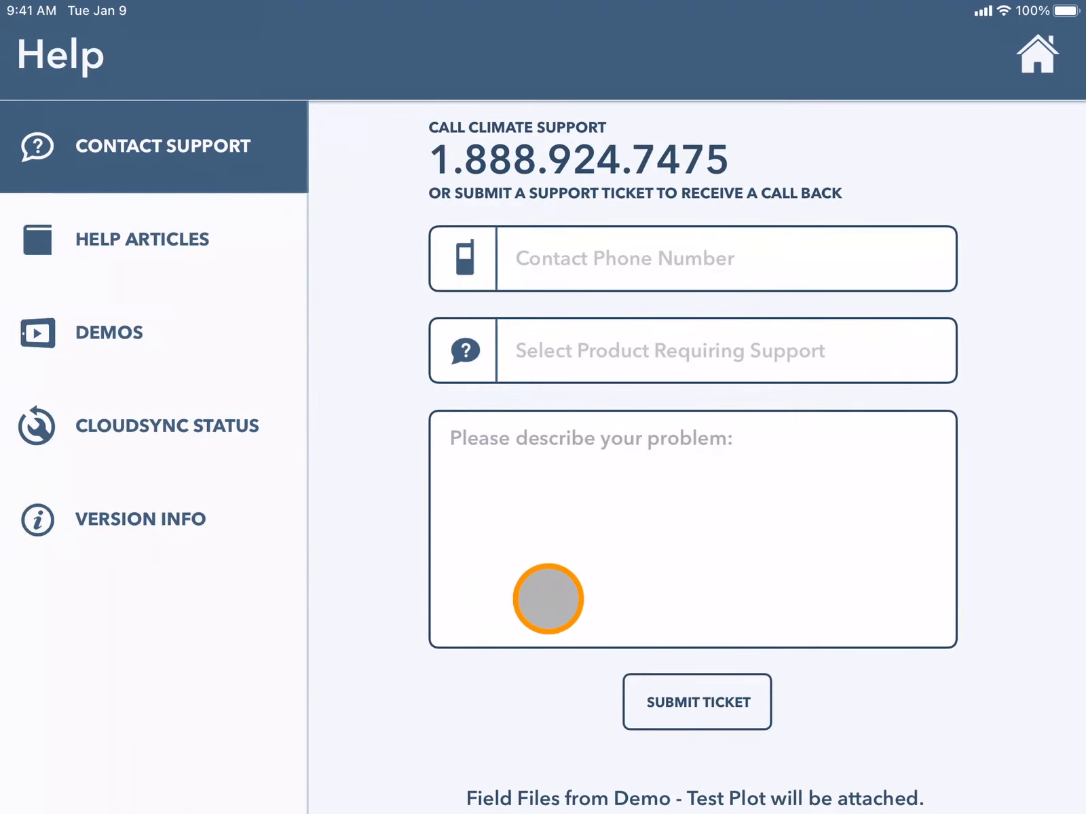
{"action": "left_click", "coordinate": [37, 146]}
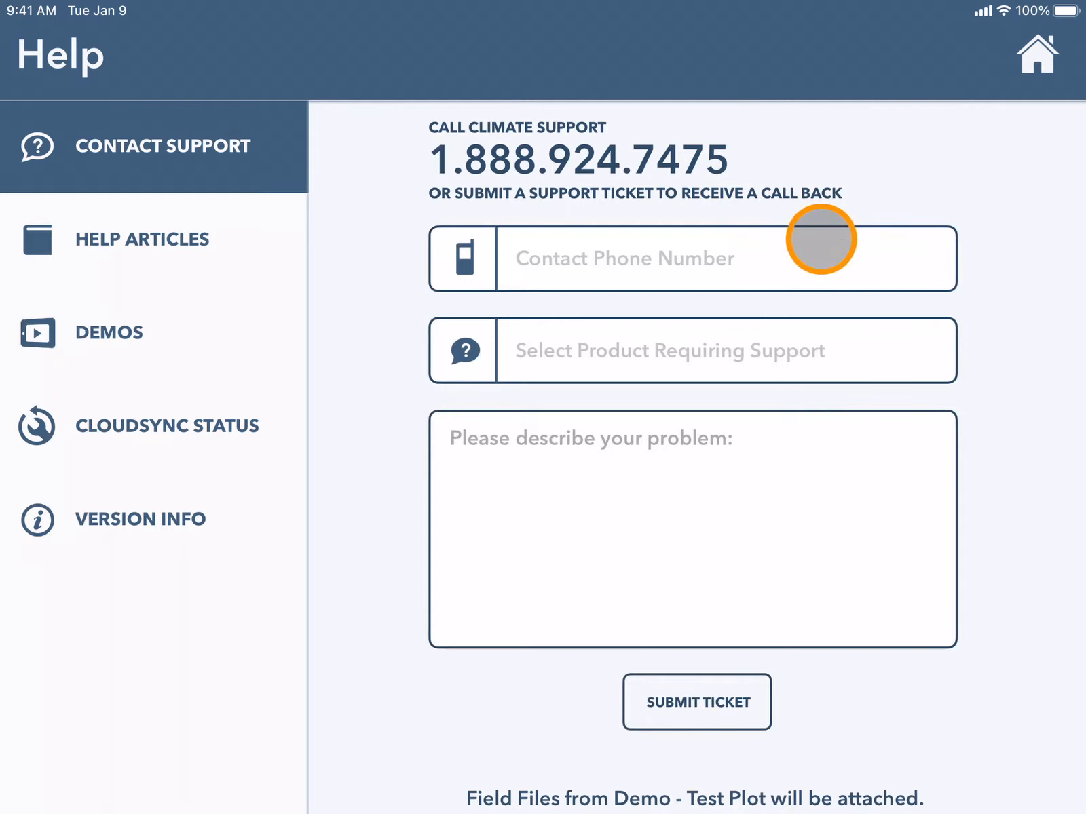
{"action": "mouse_move", "coordinate": [822, 336]}
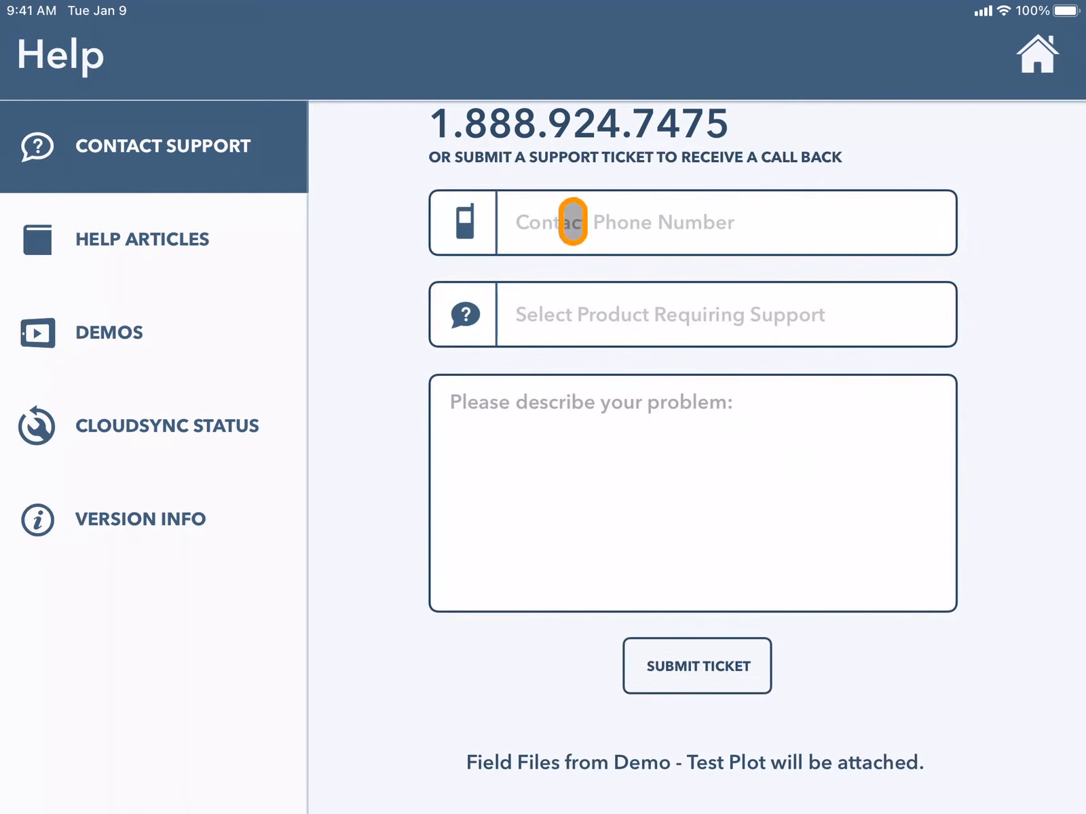
{"action": "type", "text": "888-888-88"}
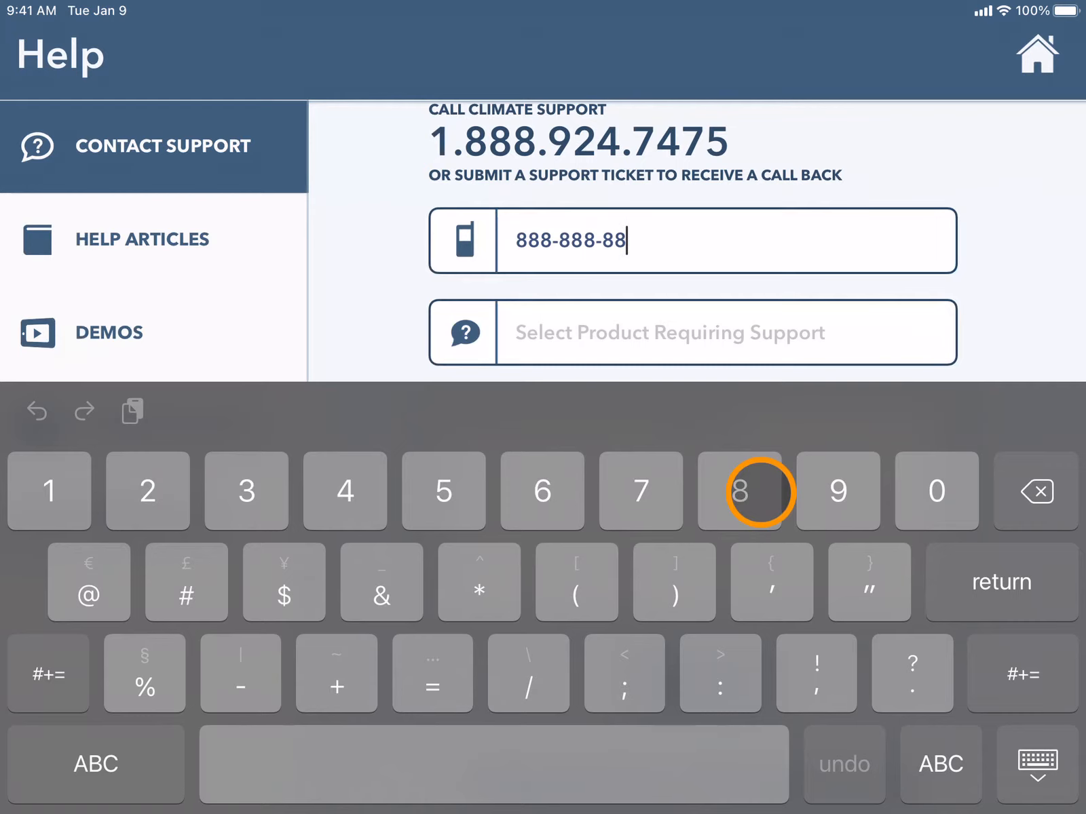
{"action": "left_click", "coordinate": [668, 350]}
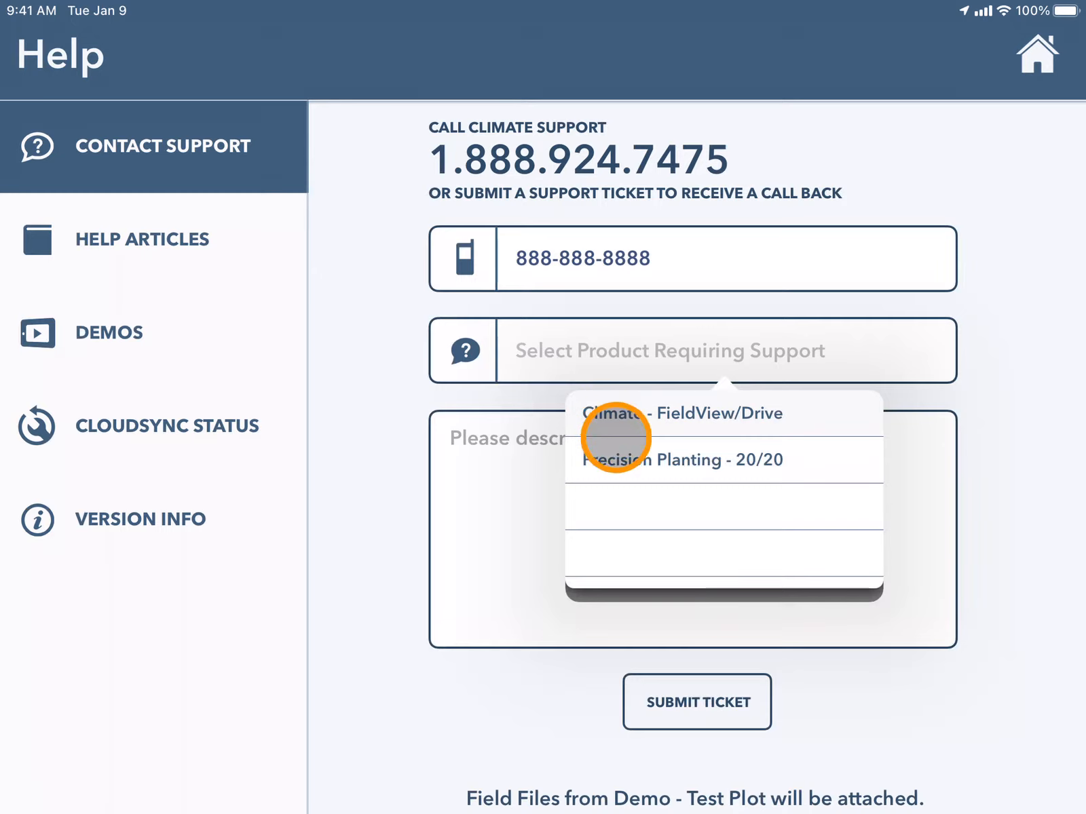
{"action": "mouse_move", "coordinate": [622, 466]}
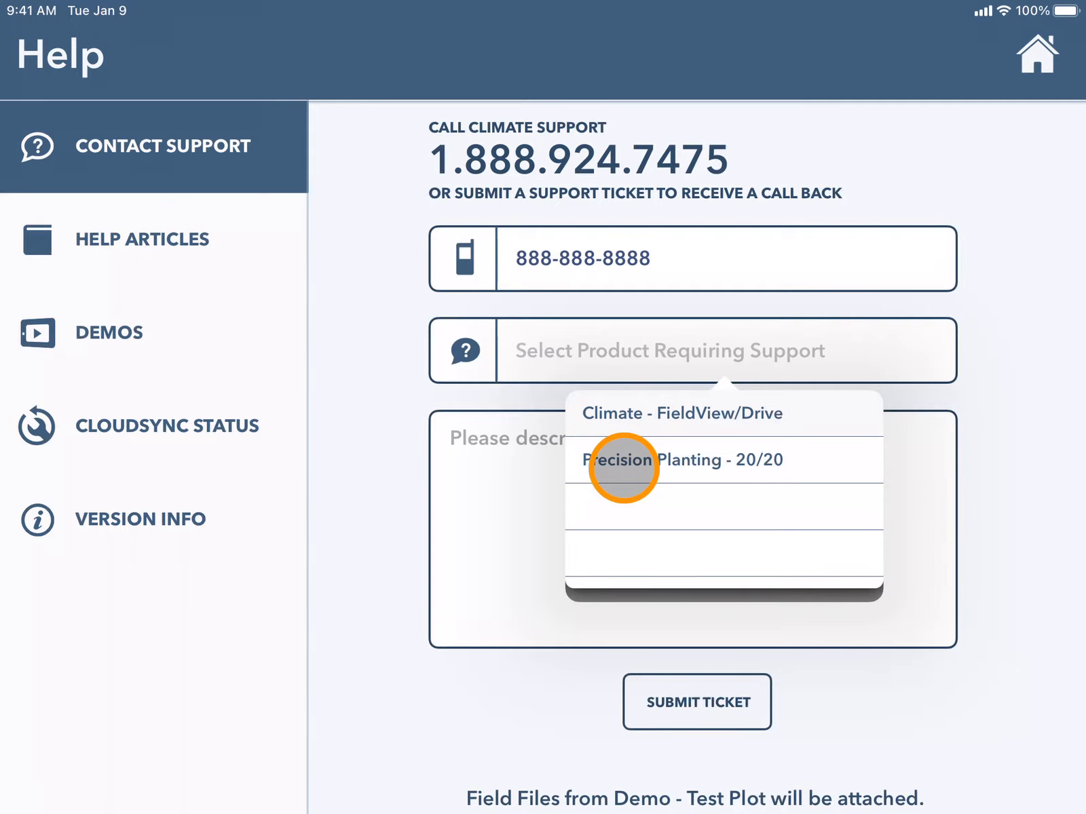
Focus the problem description box, then dismiss the on-screen keyboard
{"action": "left_click", "coordinate": [682, 414]}
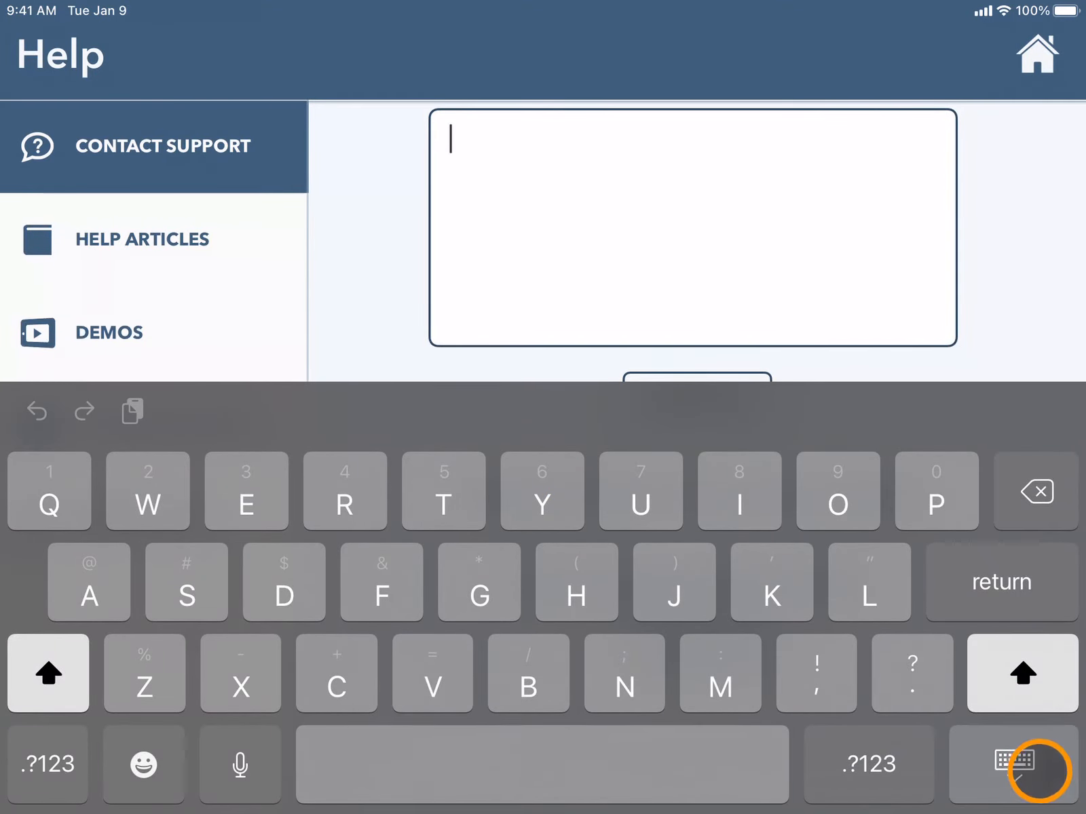
{"action": "left_click", "coordinate": [1032, 766]}
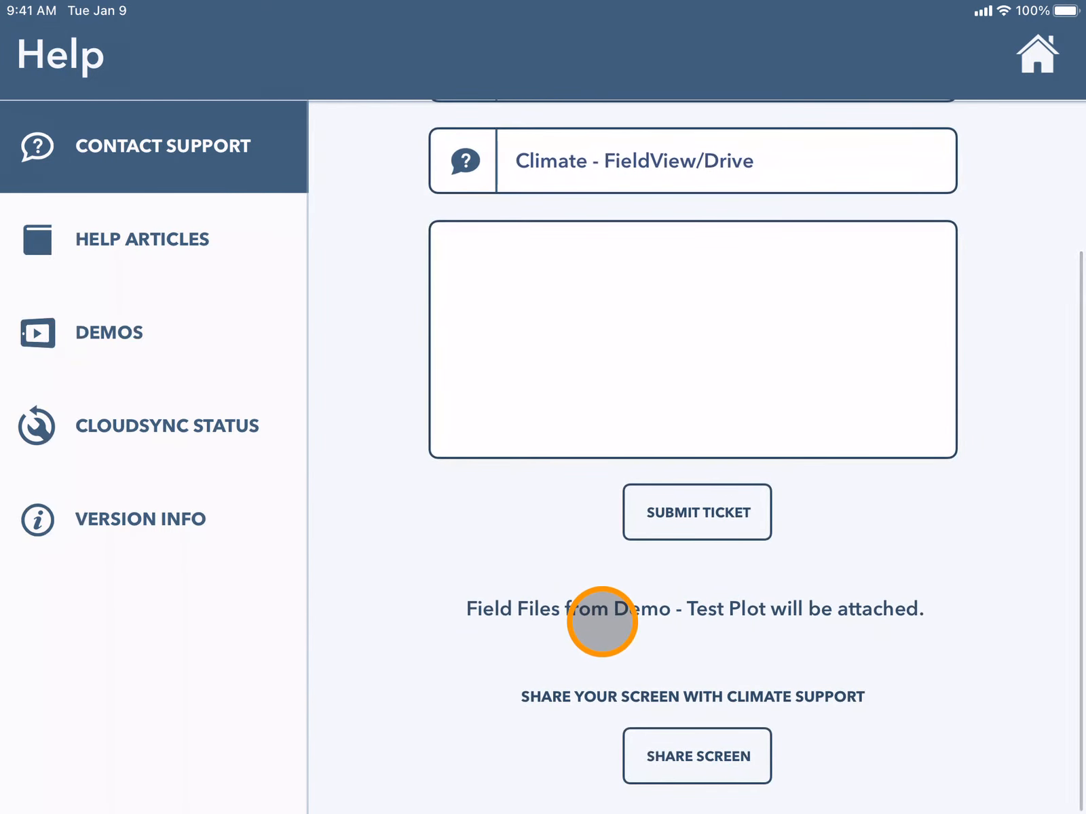
{"action": "mouse_move", "coordinate": [829, 617]}
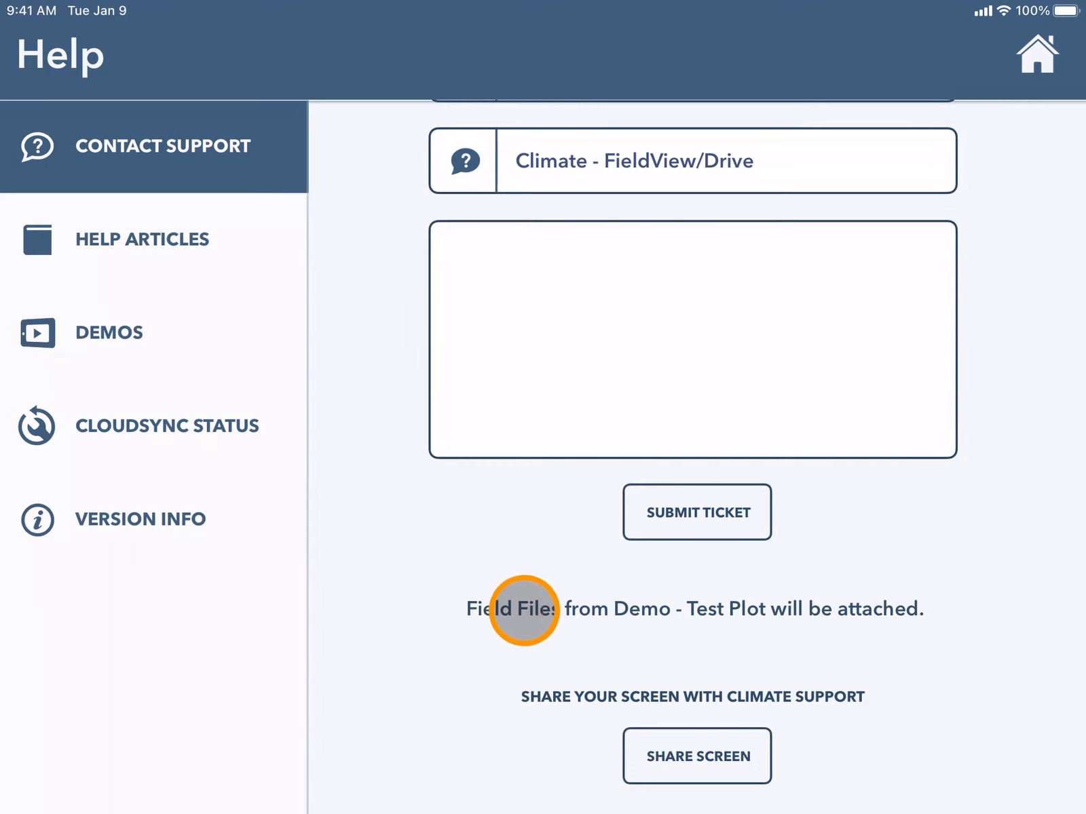
{"action": "mouse_move", "coordinate": [811, 616]}
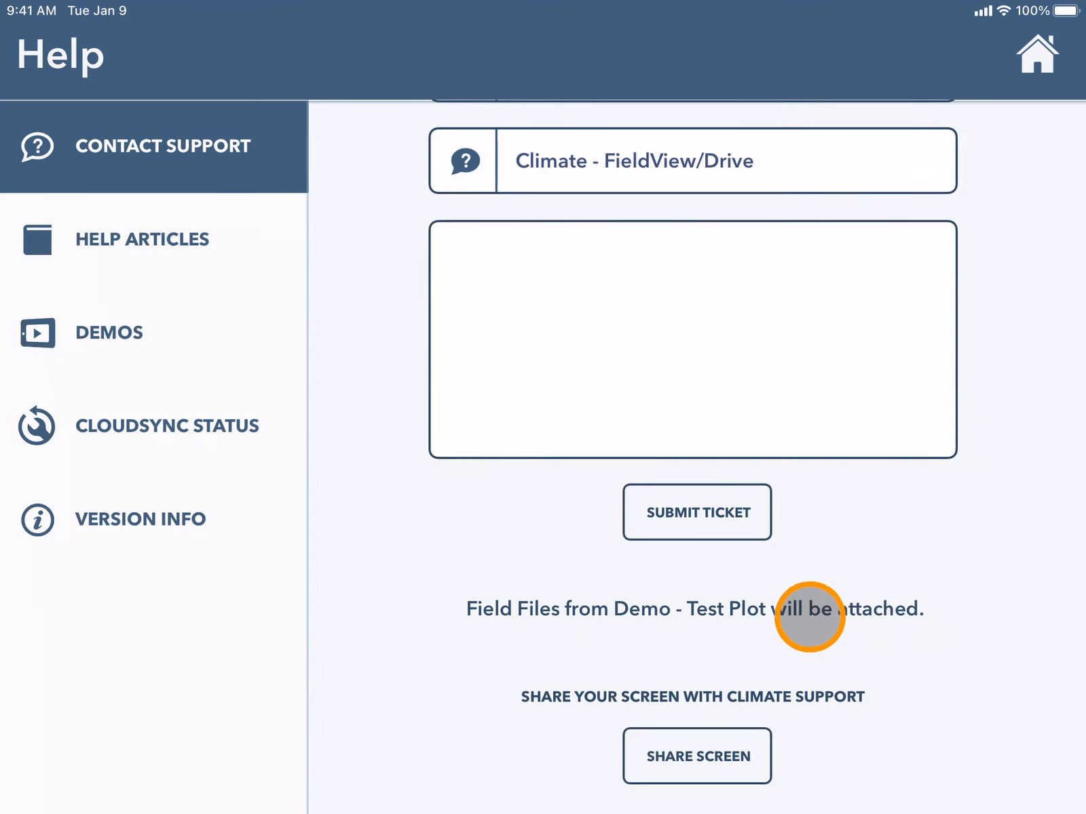
{"action": "mouse_move", "coordinate": [938, 624]}
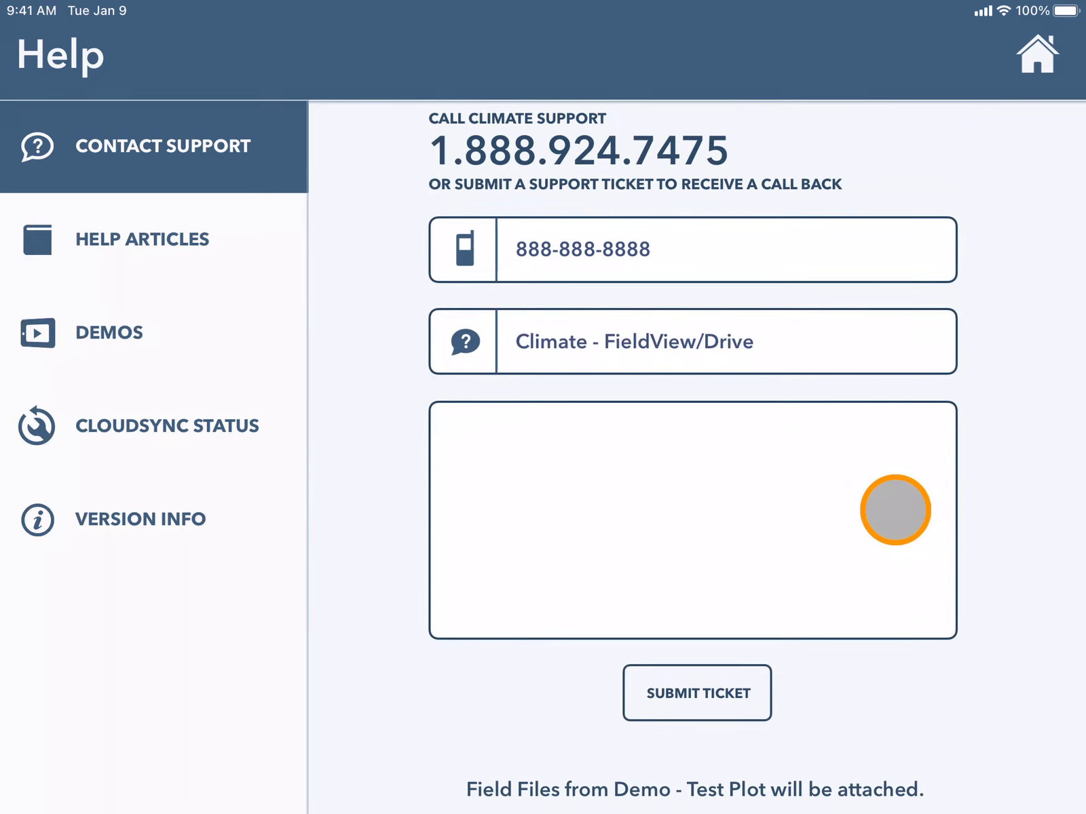
{"action": "scroll", "scroll_direction": "down", "scroll_amount": 3}
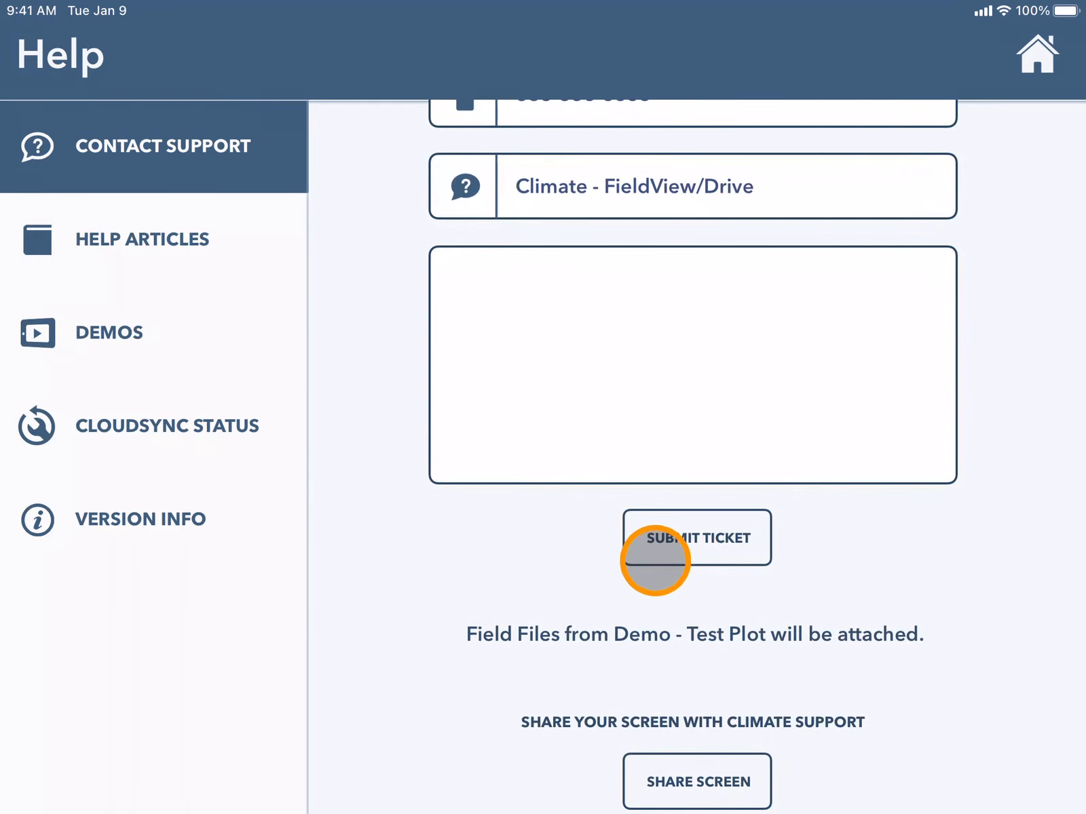